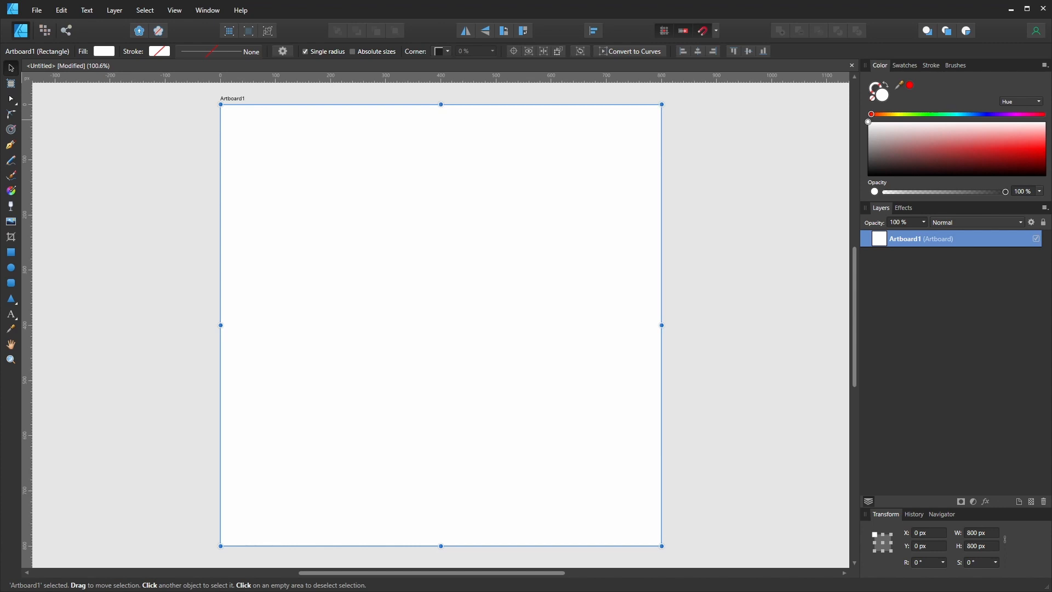
Step: Draw a smooth S-shaped wavy curve across the middle of the white artboard with the Pen tool
click(11, 144)
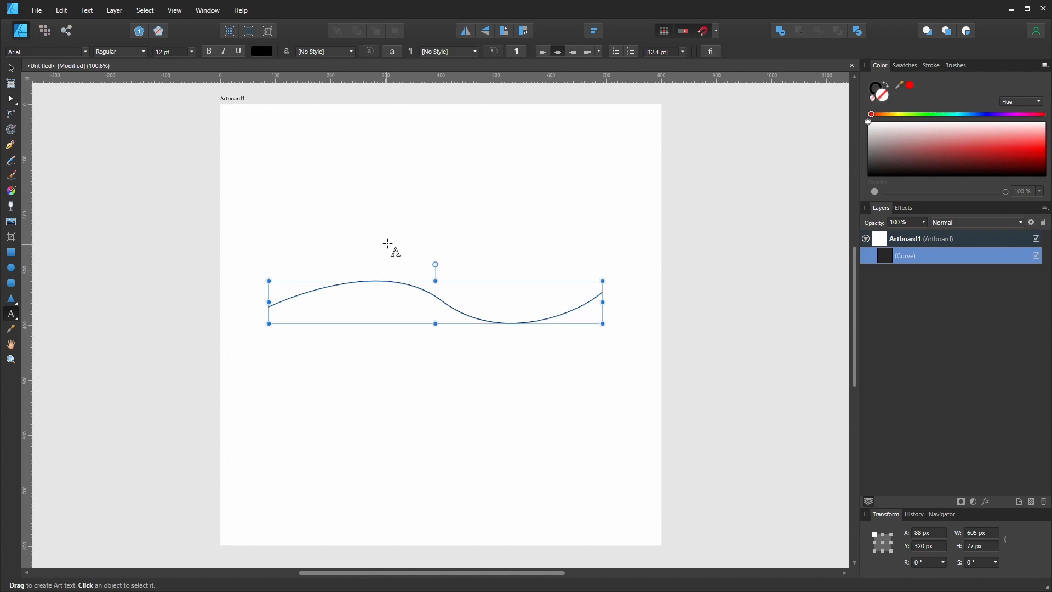
mouse_move(385, 262)
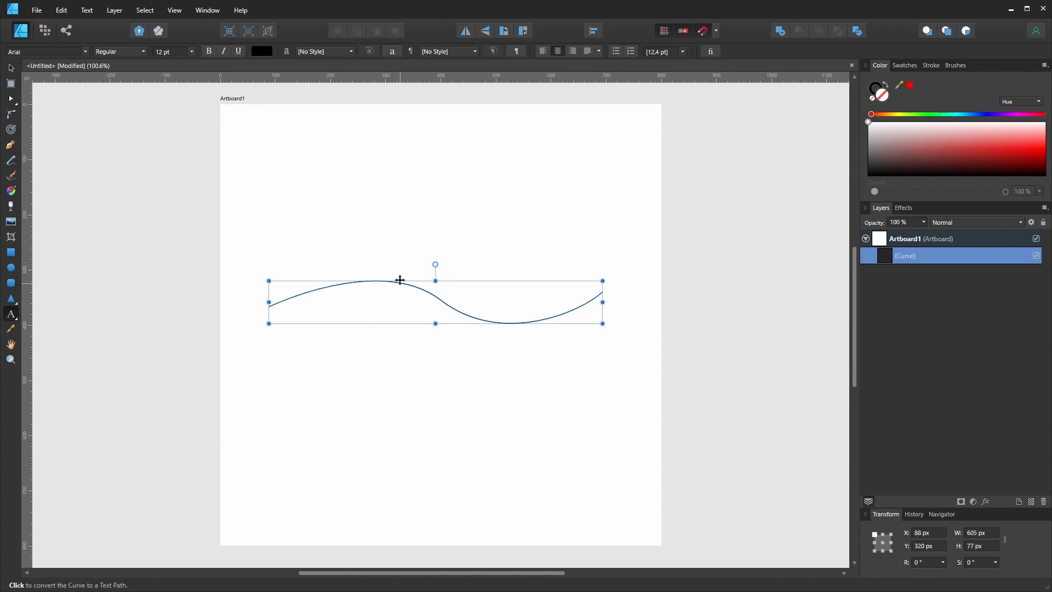
mouse_move(344, 253)
text(Hello World)
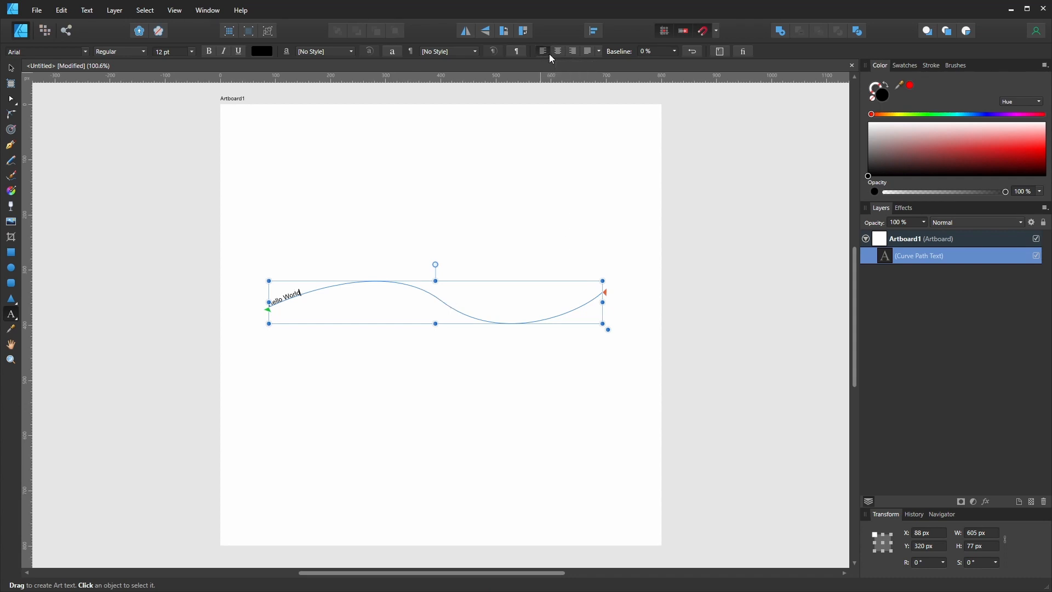
Step: Right-align the 'Hello World' path text so it sits at the curve's far end
click(558, 51)
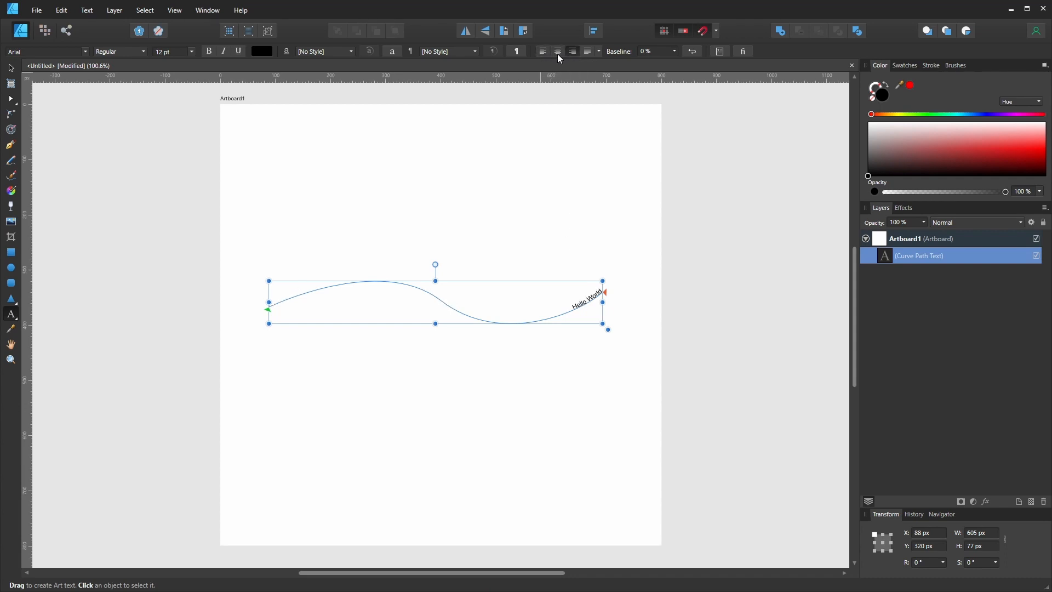